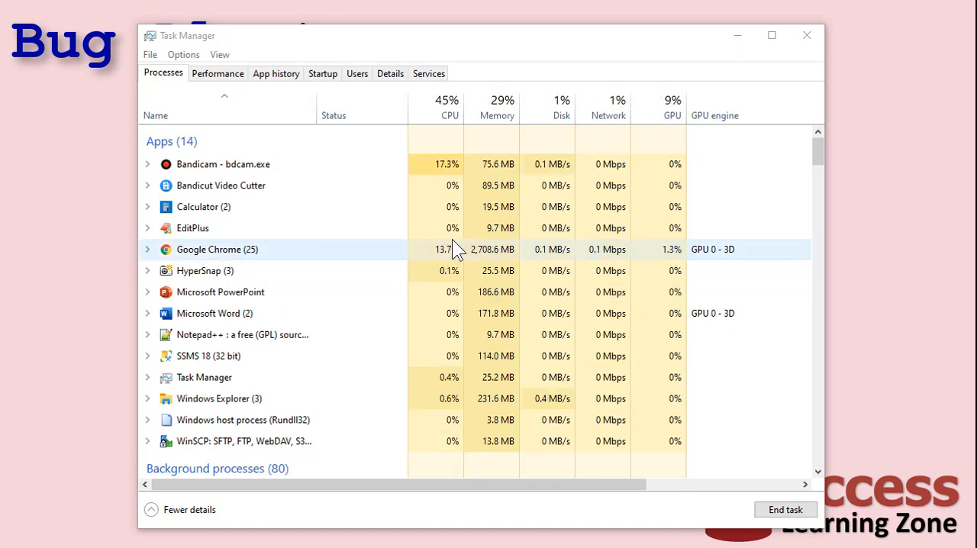
pyautogui.moveTo(412, 273)
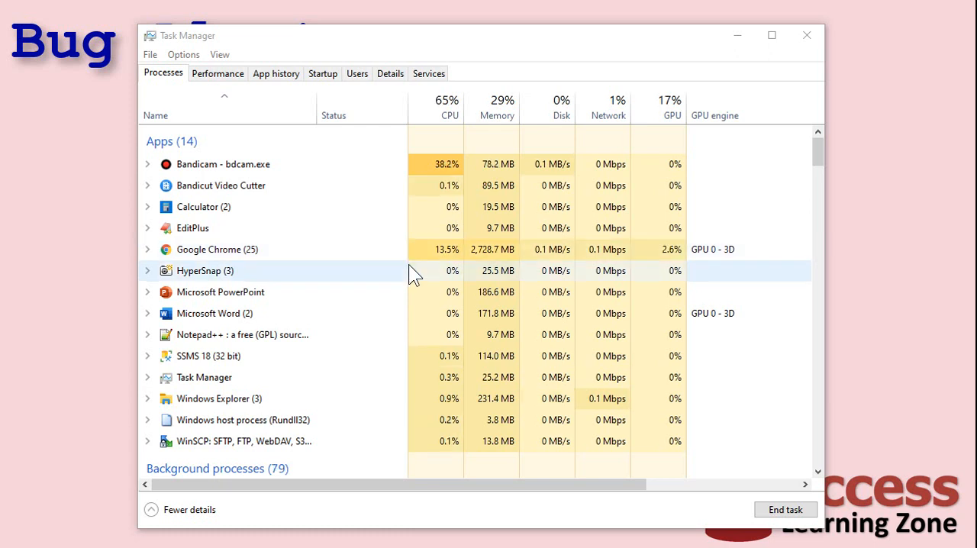
# Step: Navigate from File to Access Options and into the Trust Center security settings
pyautogui.scroll(-3)
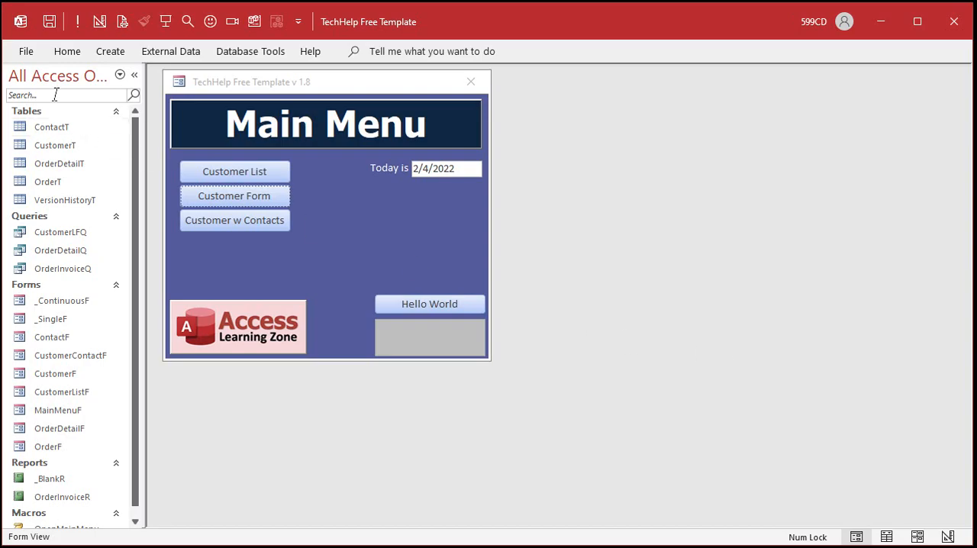
pyautogui.click(28, 52)
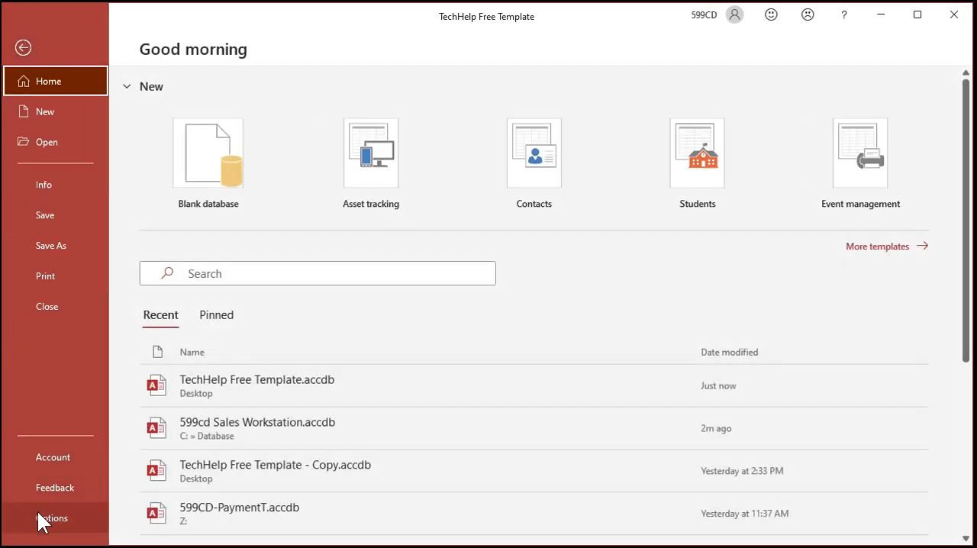
pyautogui.click(44, 517)
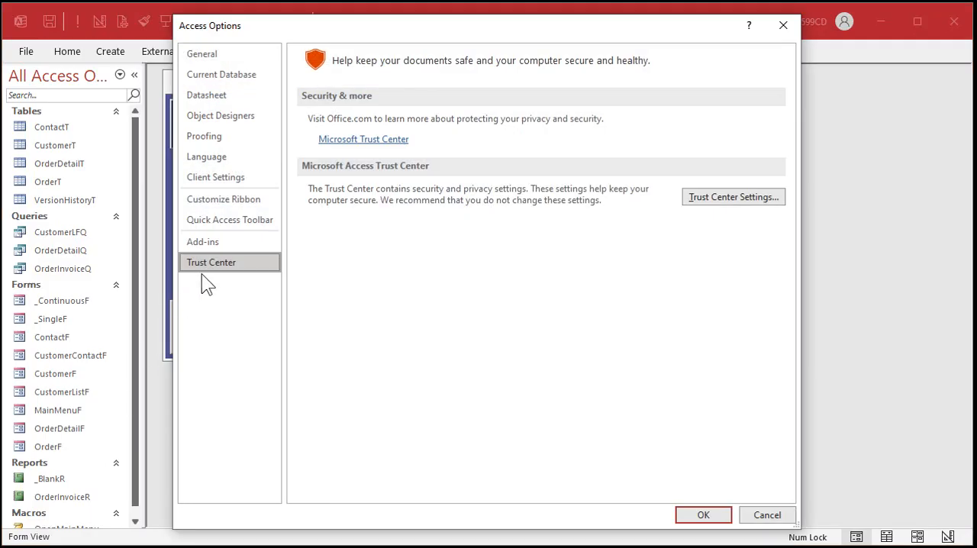
pyautogui.moveTo(749, 202)
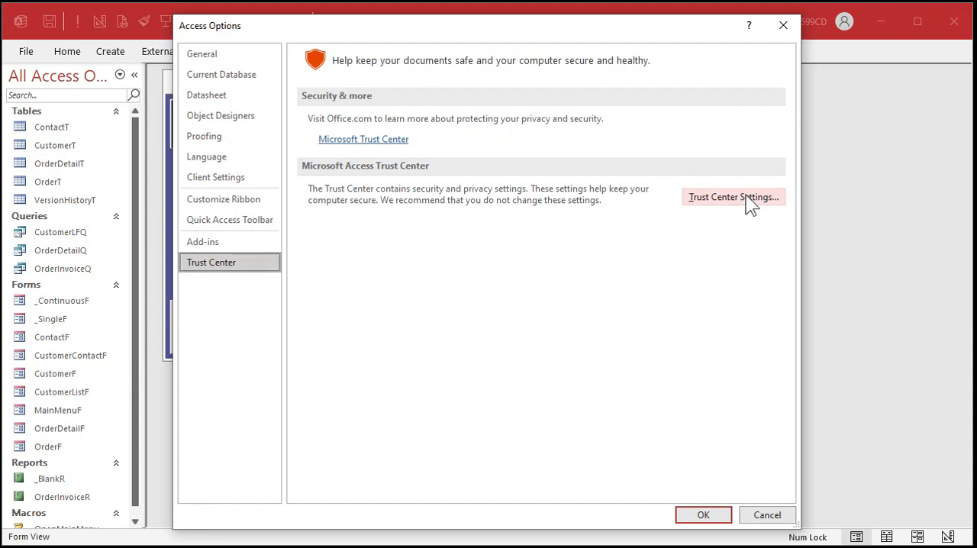
pyautogui.click(733, 197)
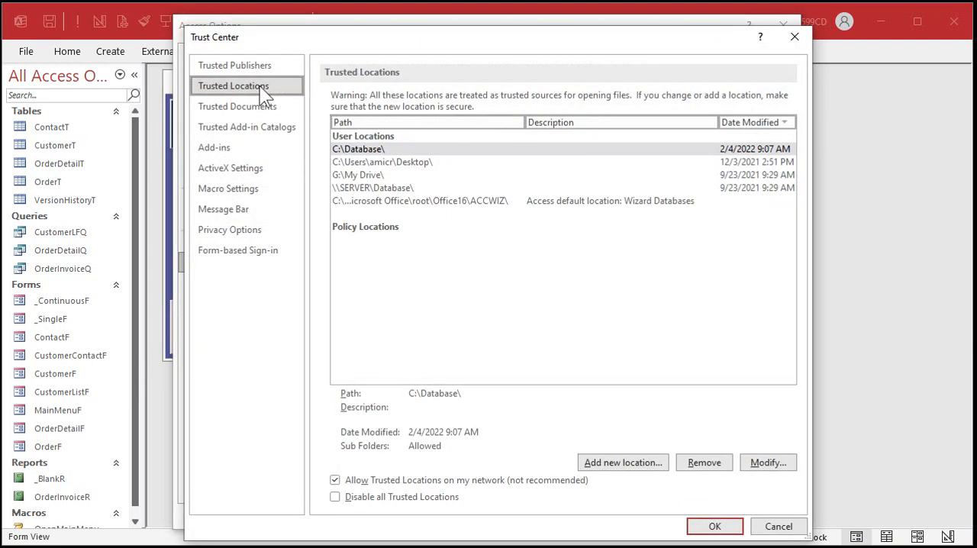
pyautogui.moveTo(246, 92)
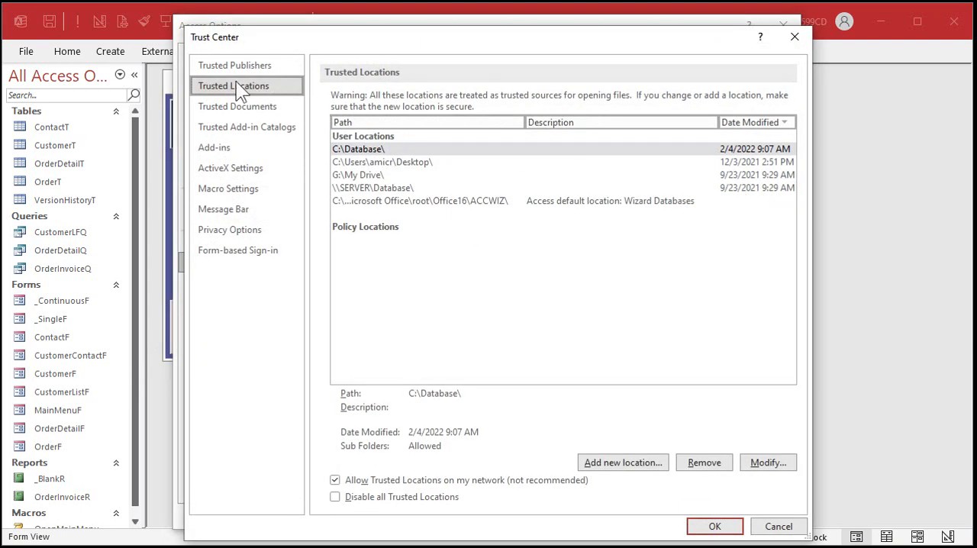
pyautogui.click(372, 148)
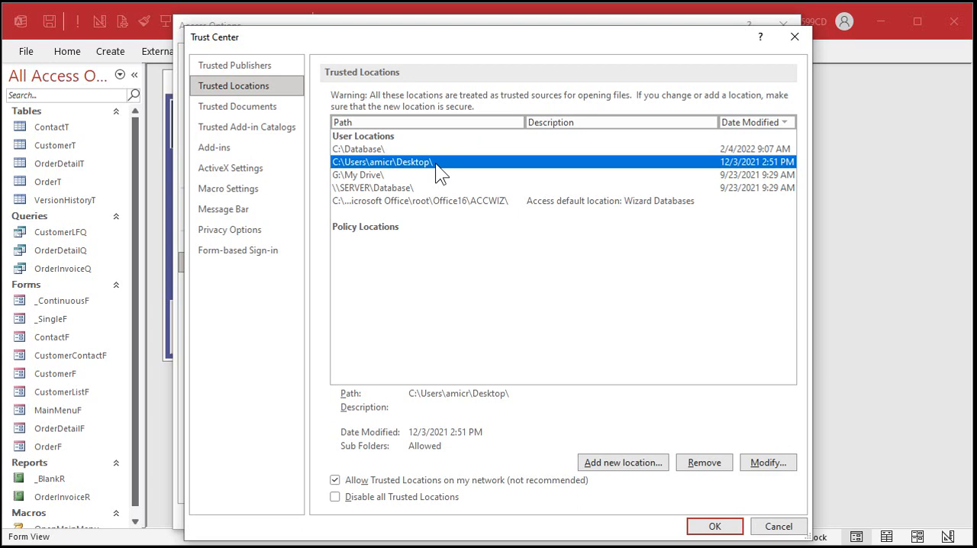
pyautogui.click(357, 174)
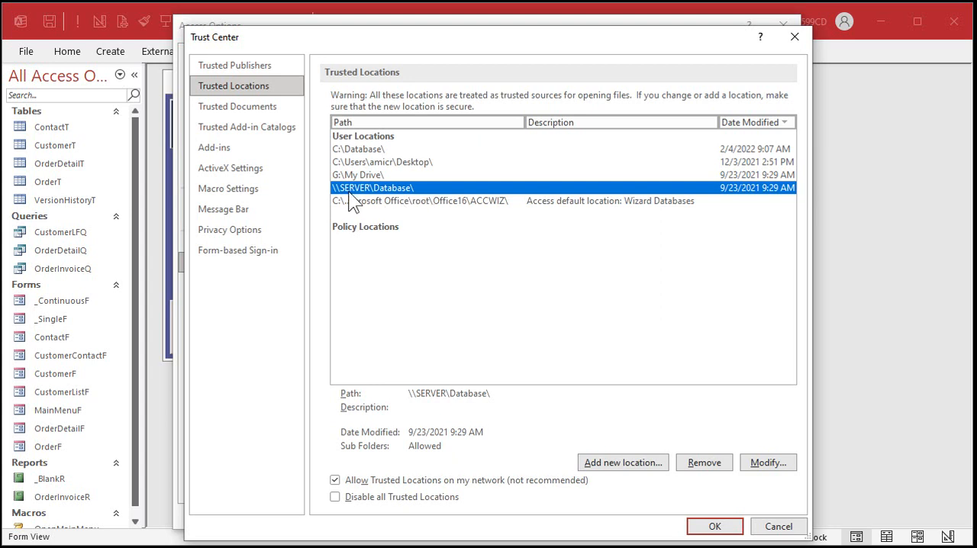
pyautogui.moveTo(422, 201)
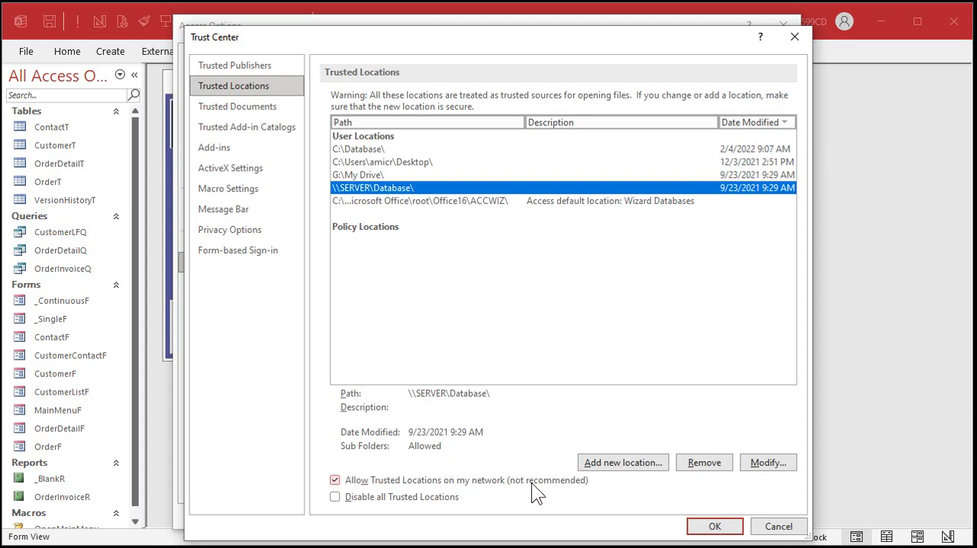
pyautogui.moveTo(543, 498)
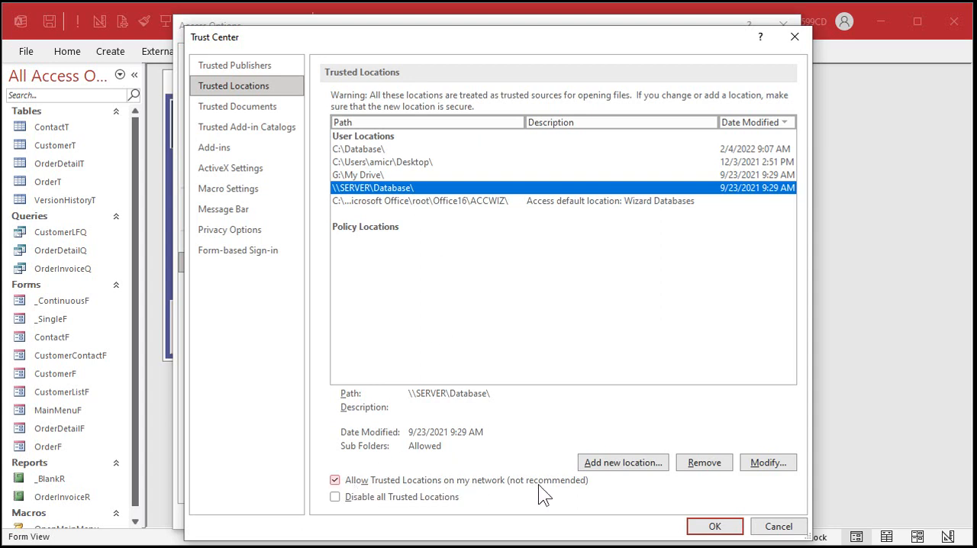
pyautogui.moveTo(606, 446)
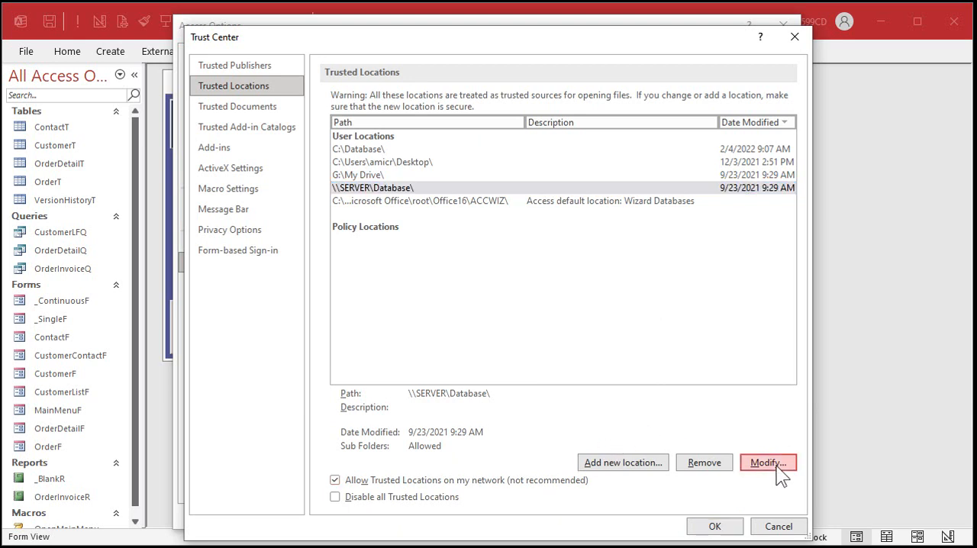
# Step: Modify the \\SERVER\Database\ trusted location, keep subfolders trusted, and accept the settings
pyautogui.click(790, 462)
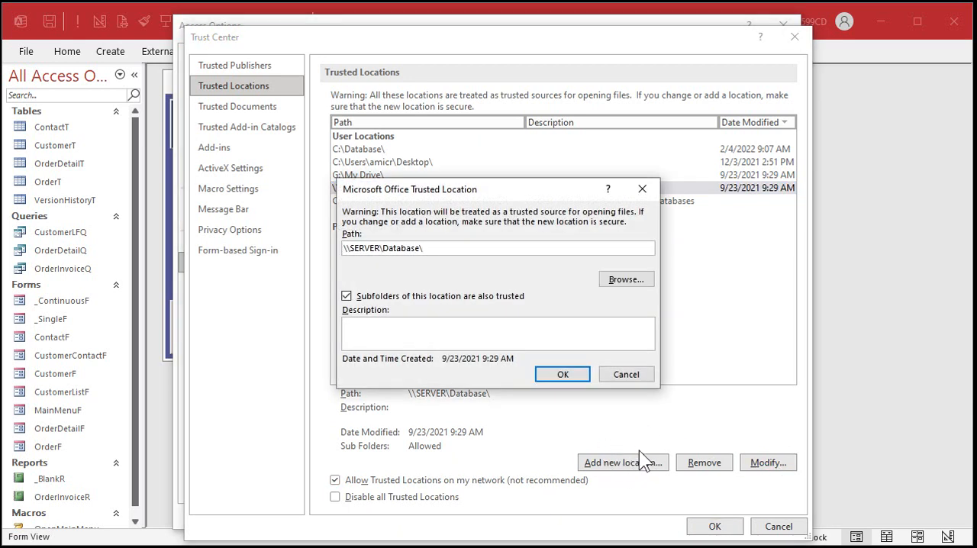
pyautogui.moveTo(452, 308)
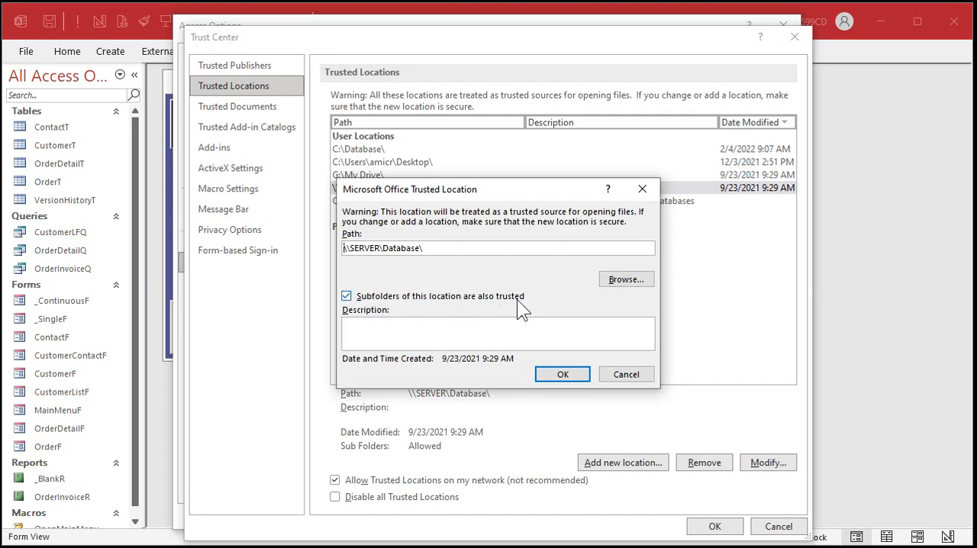
pyautogui.click(562, 374)
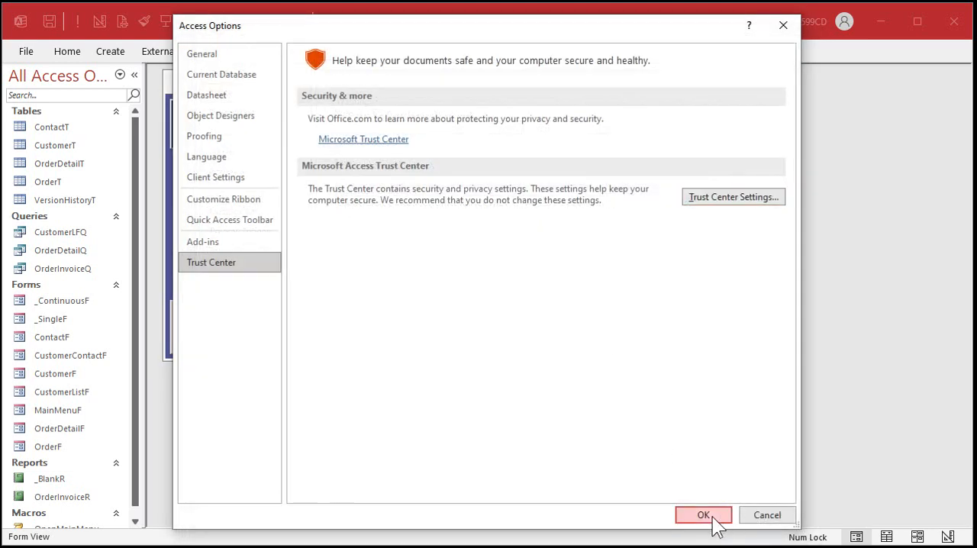
# Step: Confirm Access Options with OK to return to the TechHelp template's Main Menu form
pyautogui.click(706, 515)
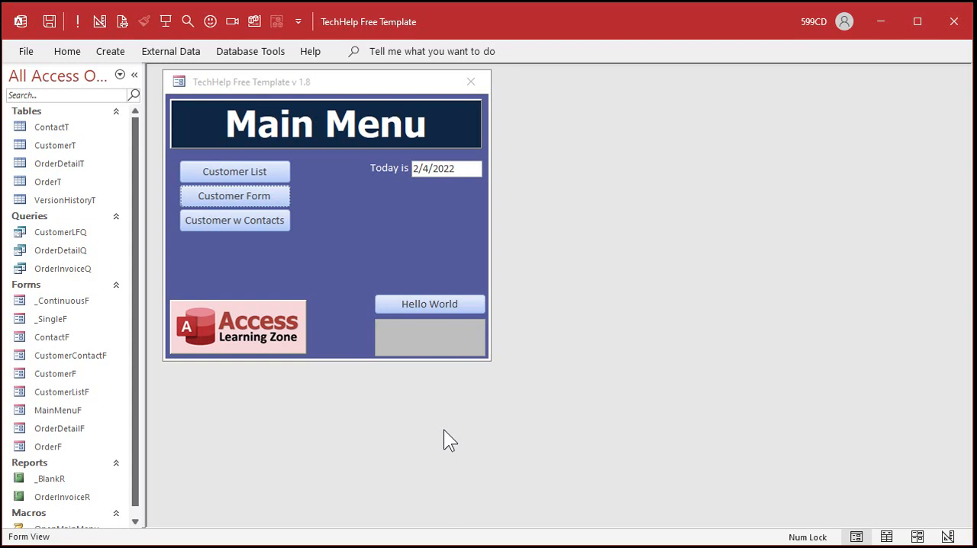
pyautogui.moveTo(767, 156)
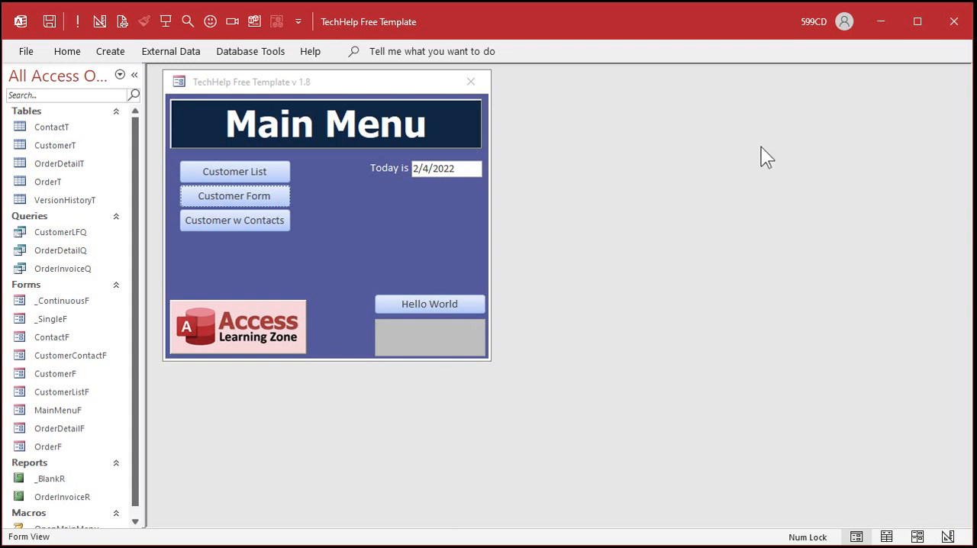
pyautogui.moveTo(953, 21)
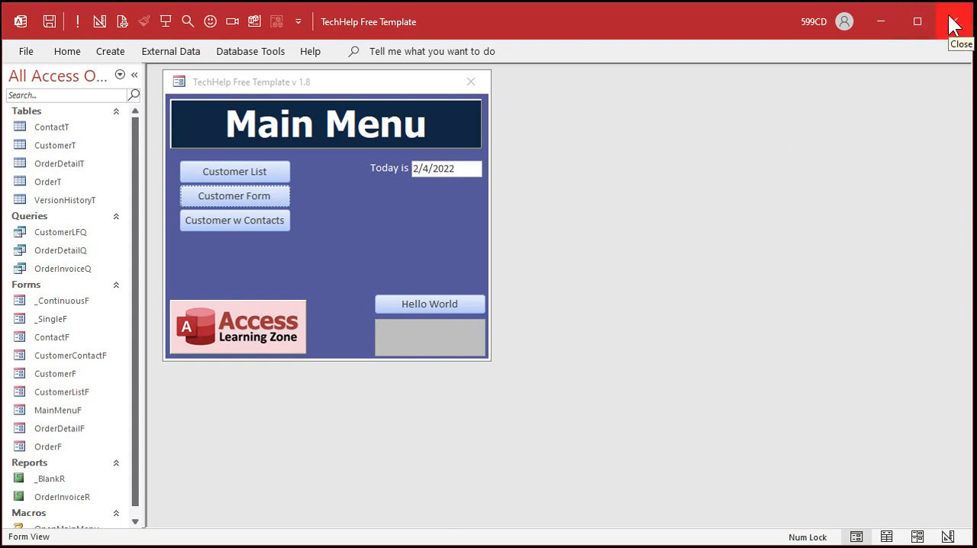